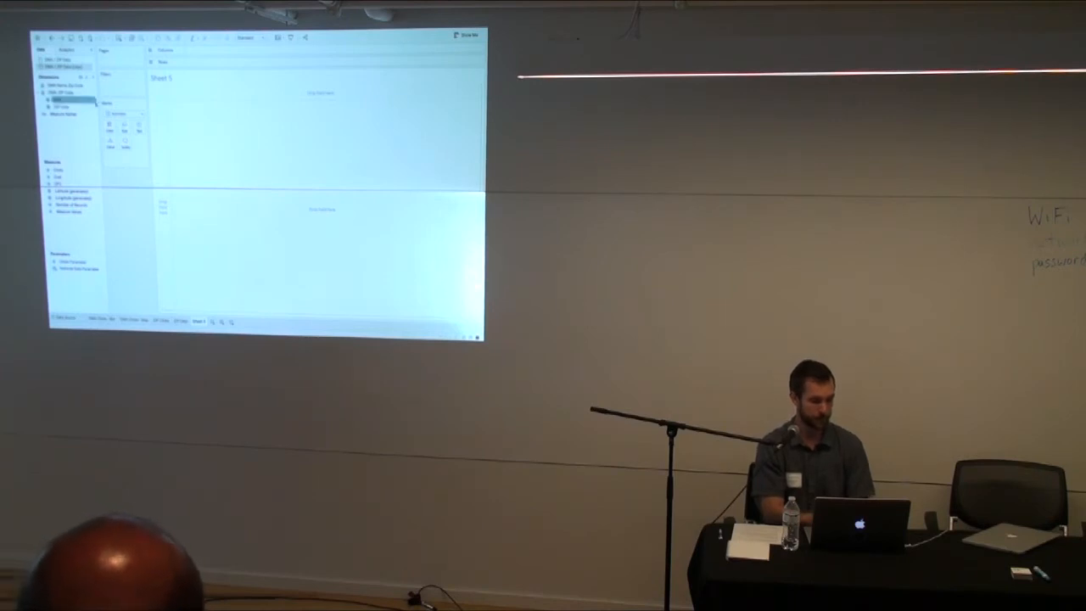
# Change the dimension field's setup through its context-menu submenu option.
pyautogui.rightClick(58, 100)
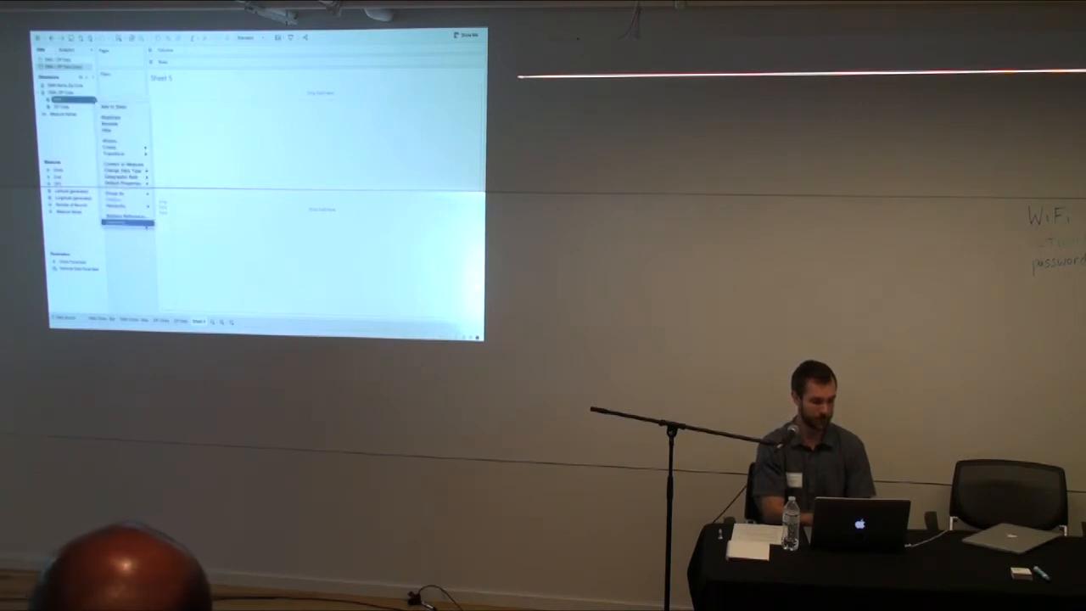
pyautogui.click(117, 193)
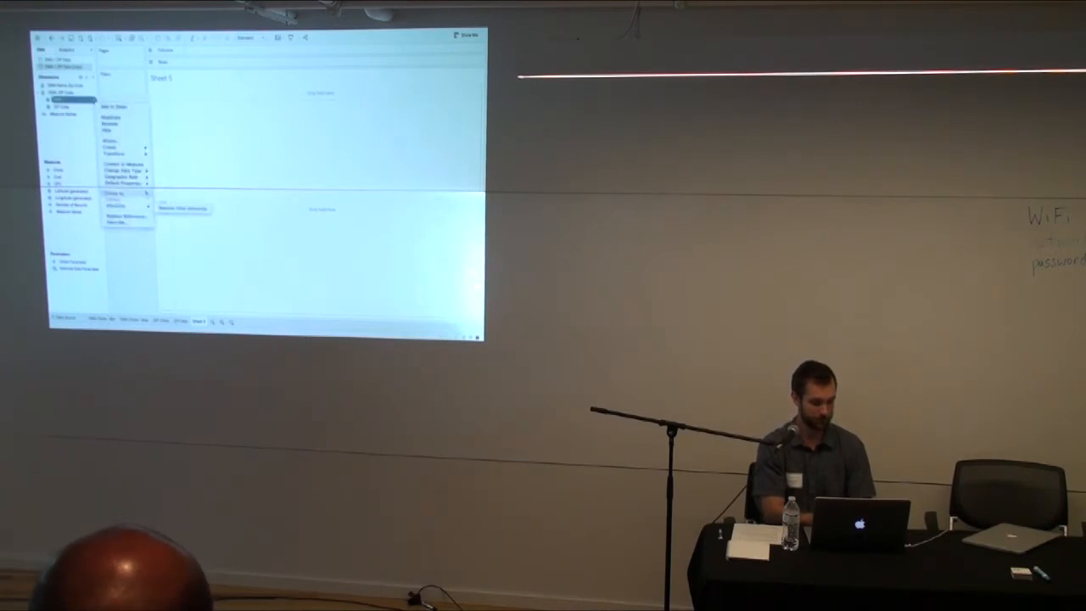
pyautogui.click(126, 176)
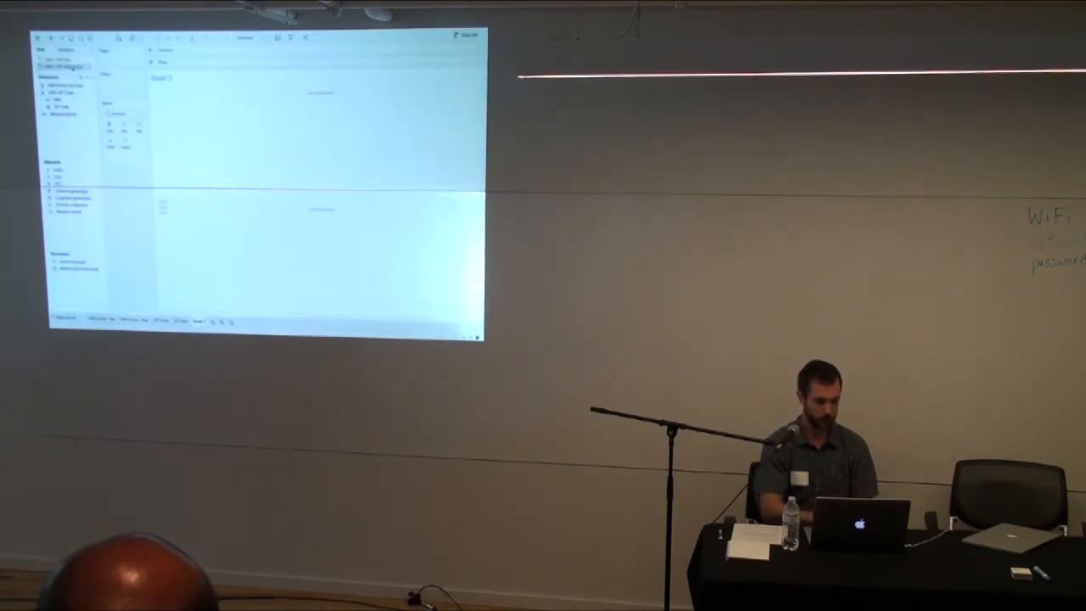
# Start a new calculated field from the Data pane and begin its formula.
pyautogui.rightClick(64, 66)
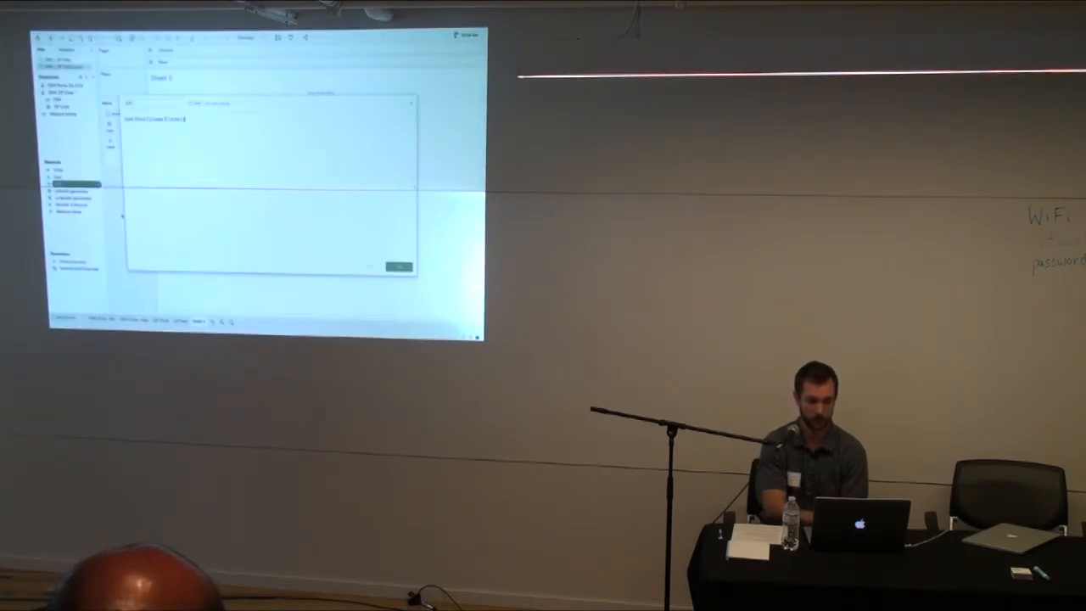
# Confirm the calculated field so it appears among the dimensions.
pyautogui.click(399, 266)
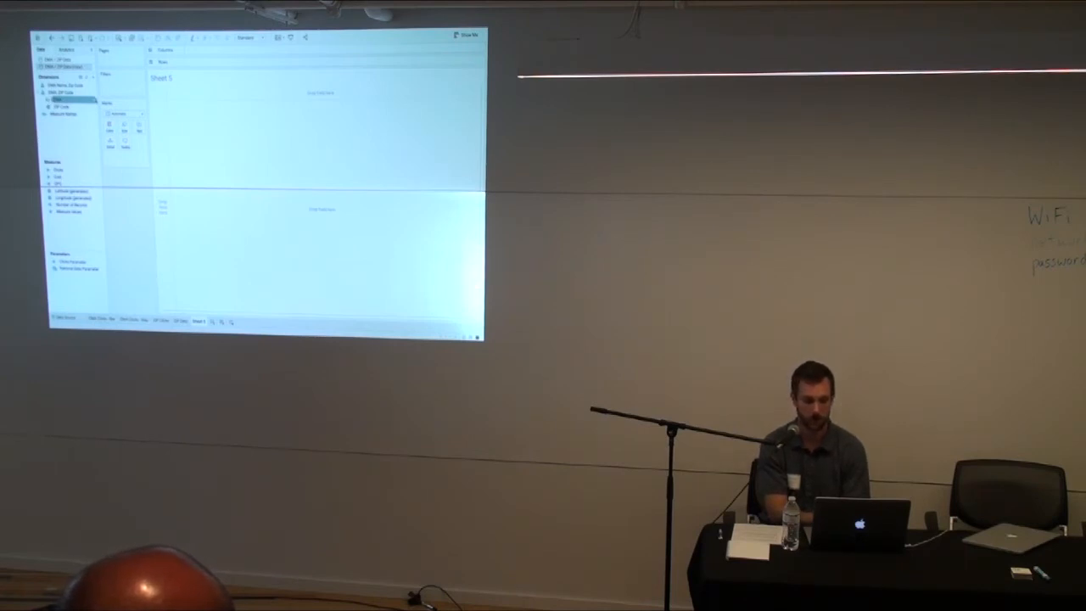
# Assign the DMA field a geographic role created from the zip code field.
pyautogui.rightClick(61, 99)
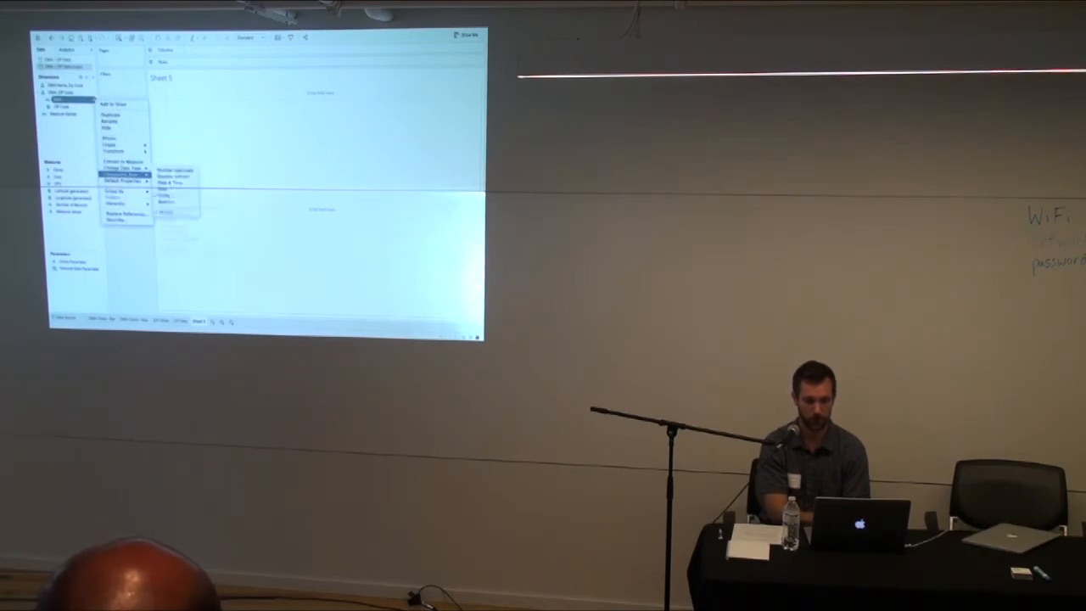
pyautogui.click(127, 173)
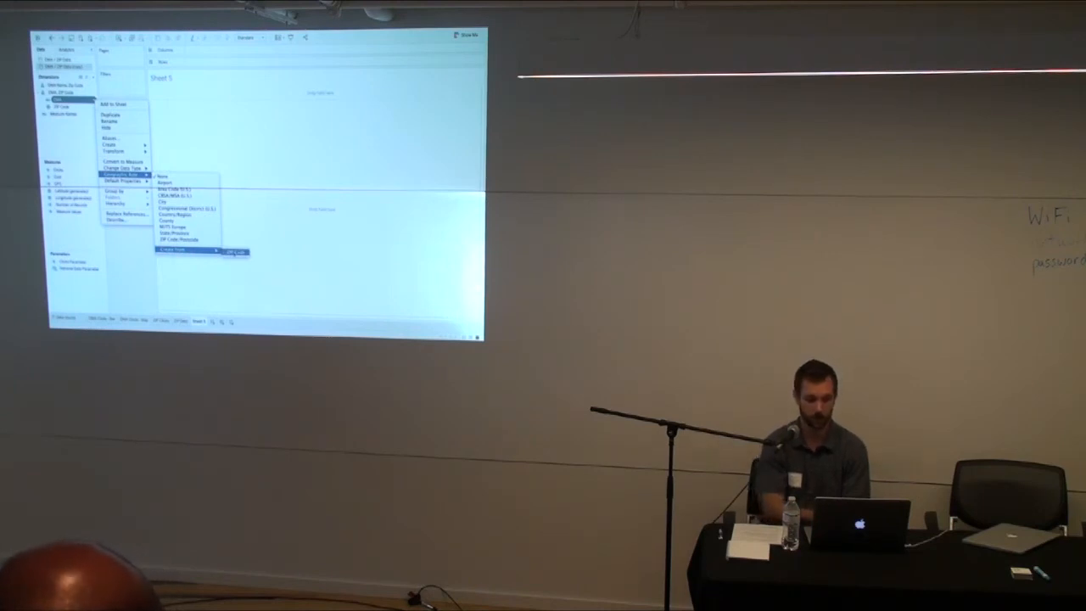
pyautogui.click(236, 251)
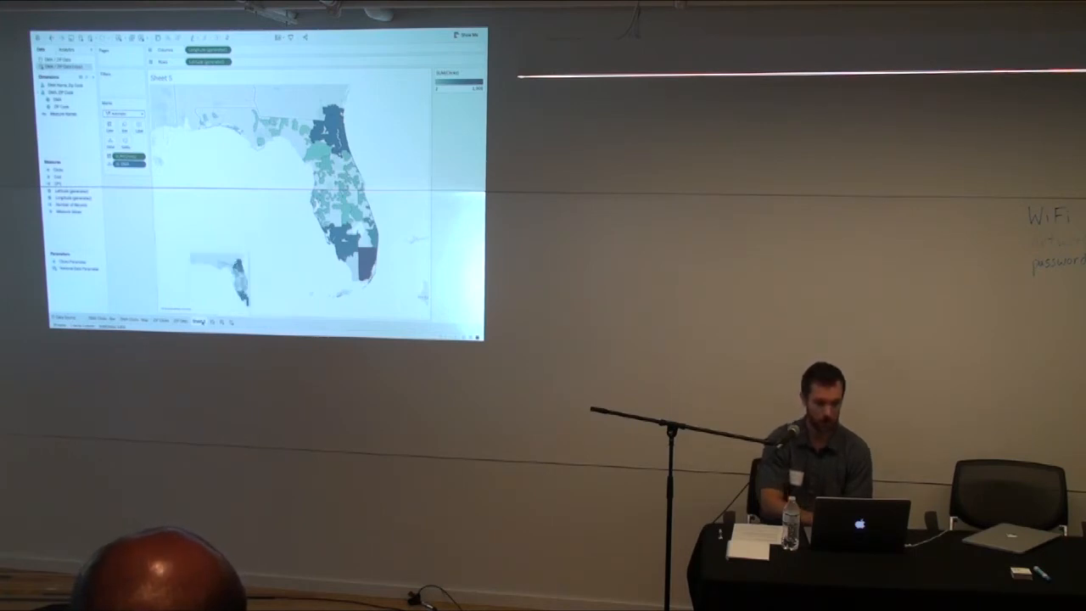
# Rename the Florida map worksheet from its sheet tab menu.
pyautogui.rightClick(200, 321)
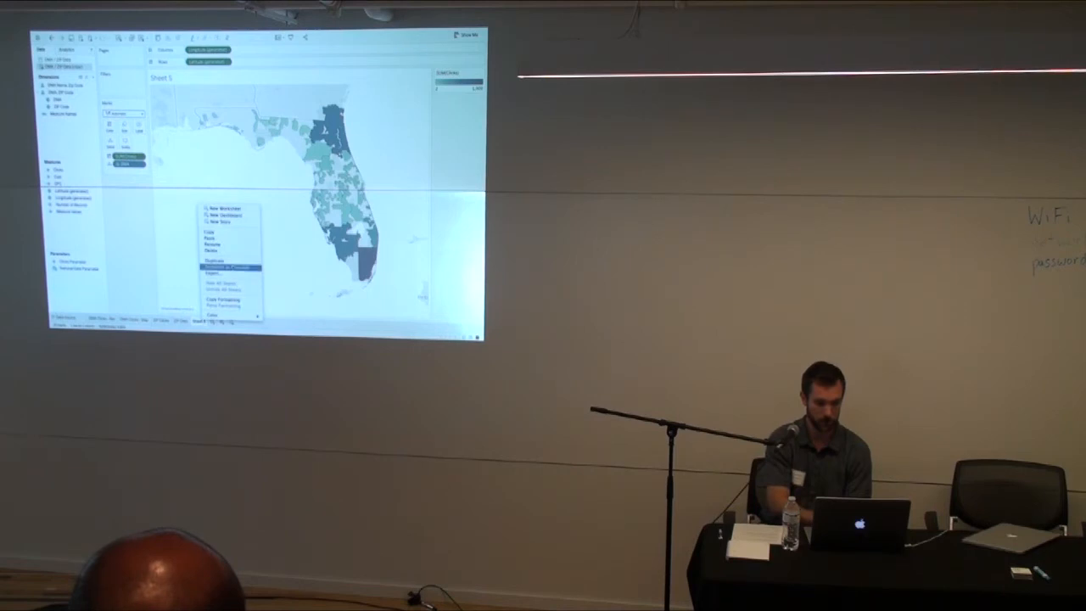
pyautogui.click(229, 268)
pyautogui.write('DMA')
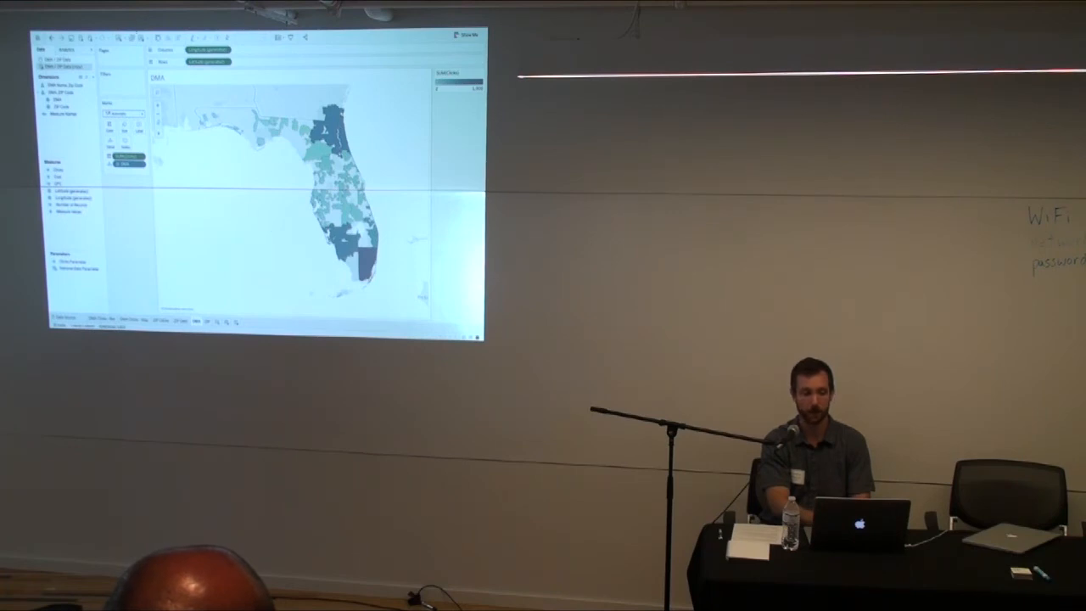
# Bring up the Edit Tooltip dialog for the Florida DMA map.
pyautogui.click(108, 34)
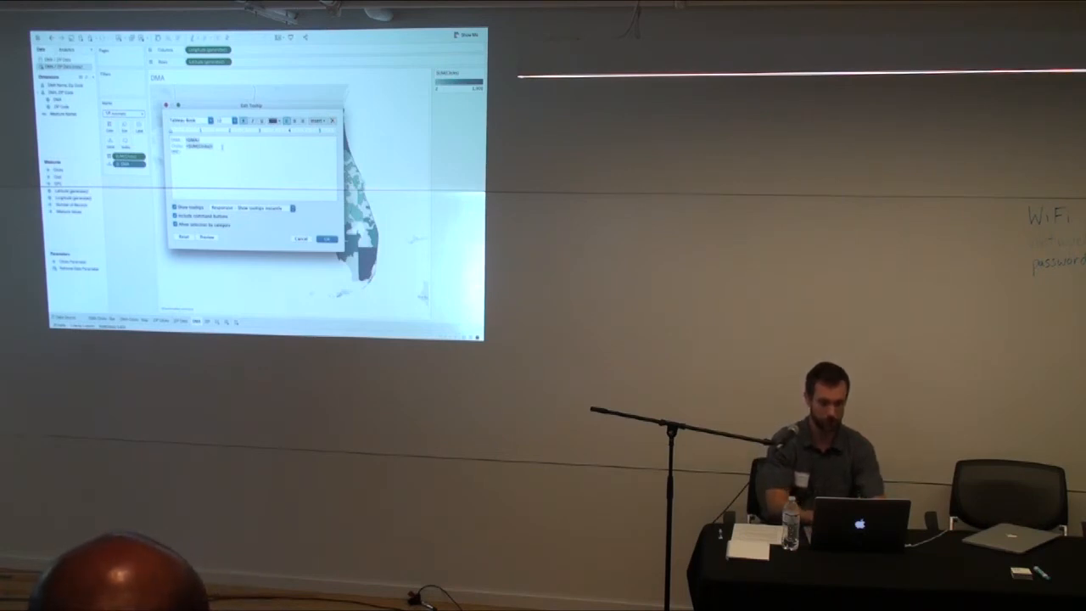
# Insert a field from the Insert menu into the map's tooltip text.
pyautogui.click(321, 118)
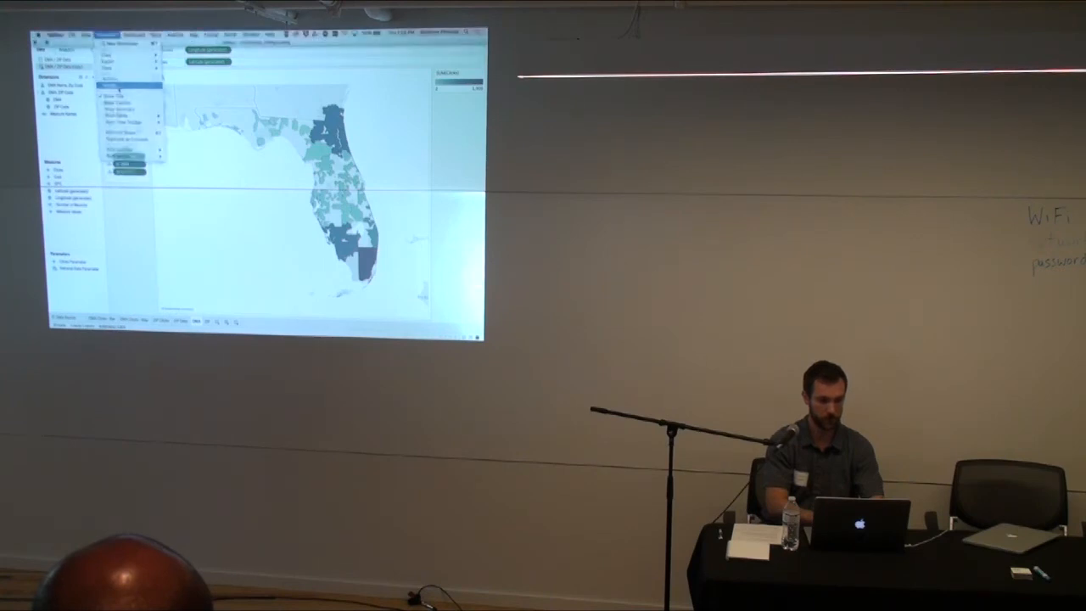
pyautogui.click(122, 151)
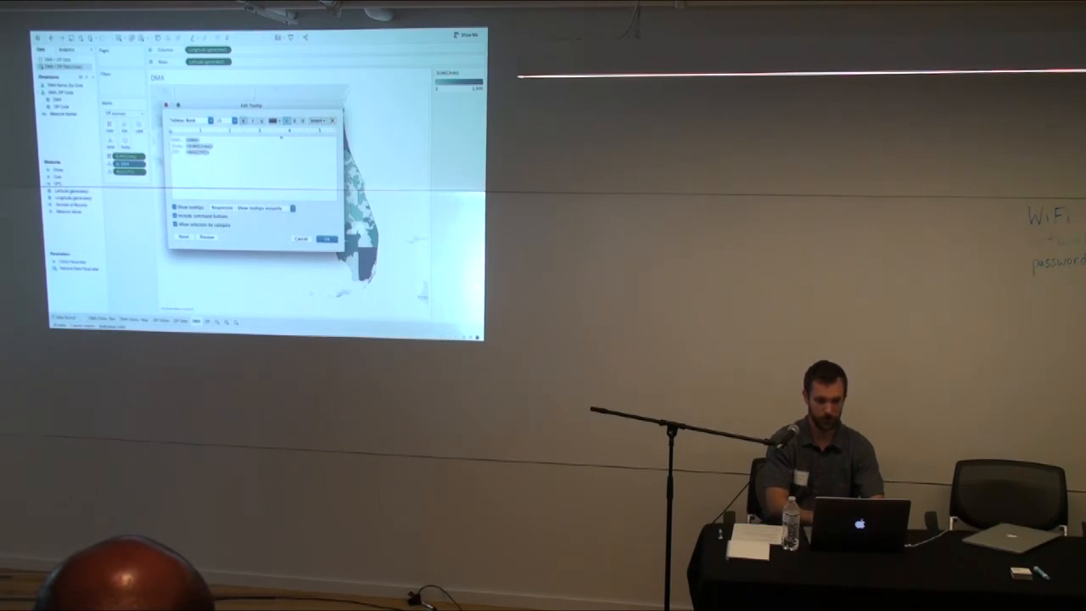
# Embed the ZIP code sheet in the tooltip as a sheet tag filtered on DMA.
pyautogui.click(321, 119)
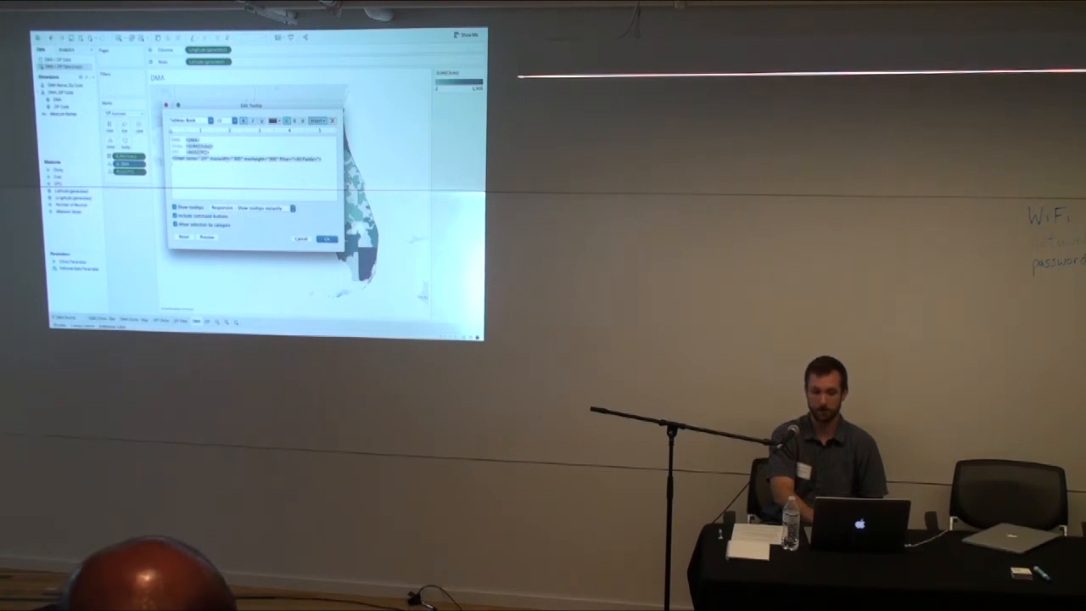
pyautogui.click(326, 237)
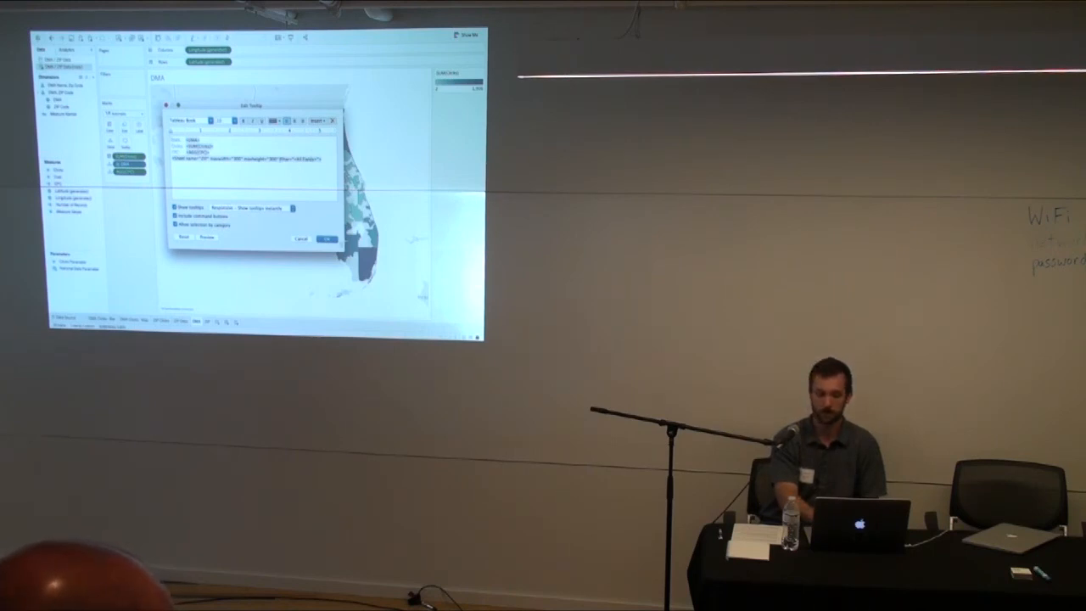
pyautogui.click(327, 238)
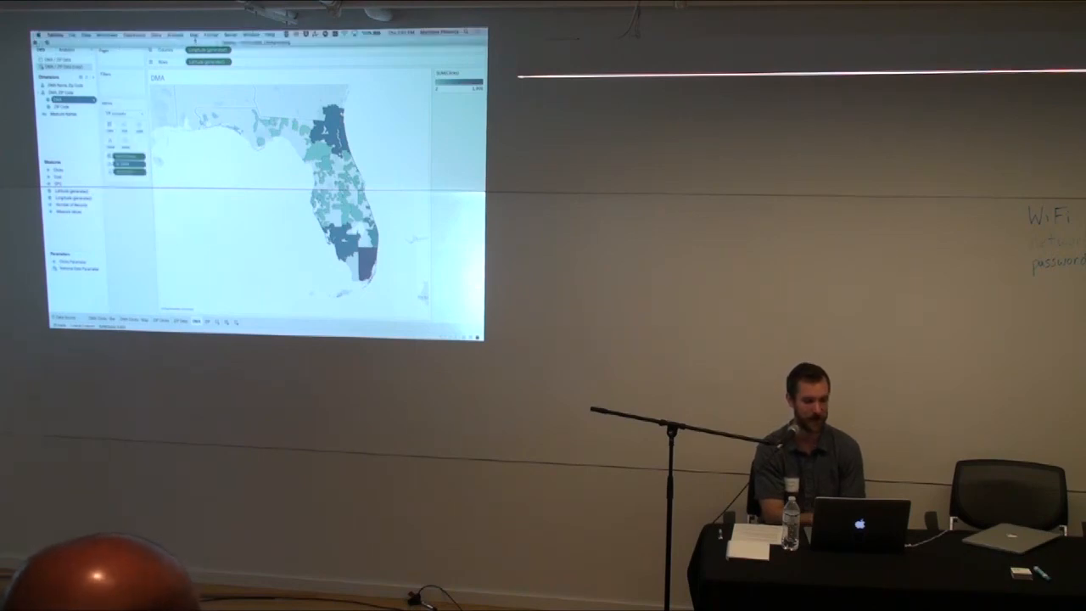
# Apply the edited tooltip and return to the DMA map.
pyautogui.click(200, 34)
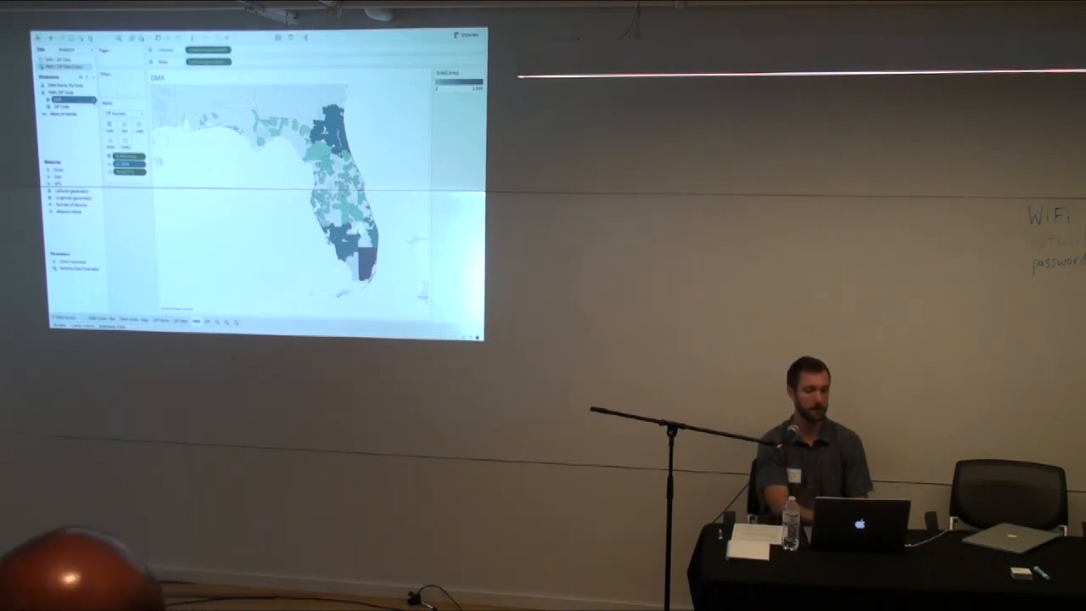
# Show the context menu for a dimension field in the Data pane.
pyautogui.rightClick(61, 106)
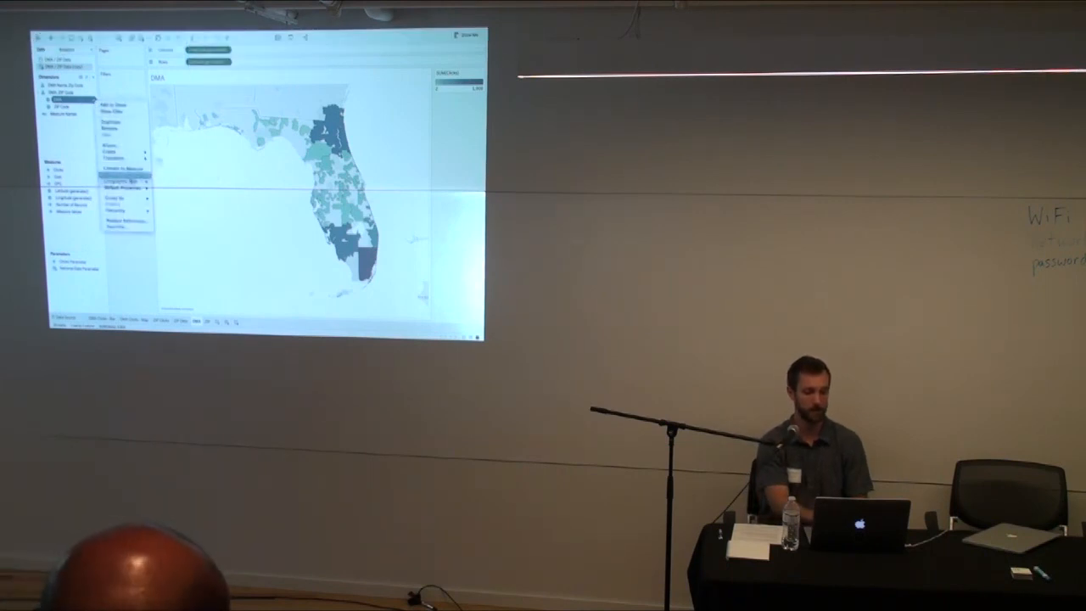